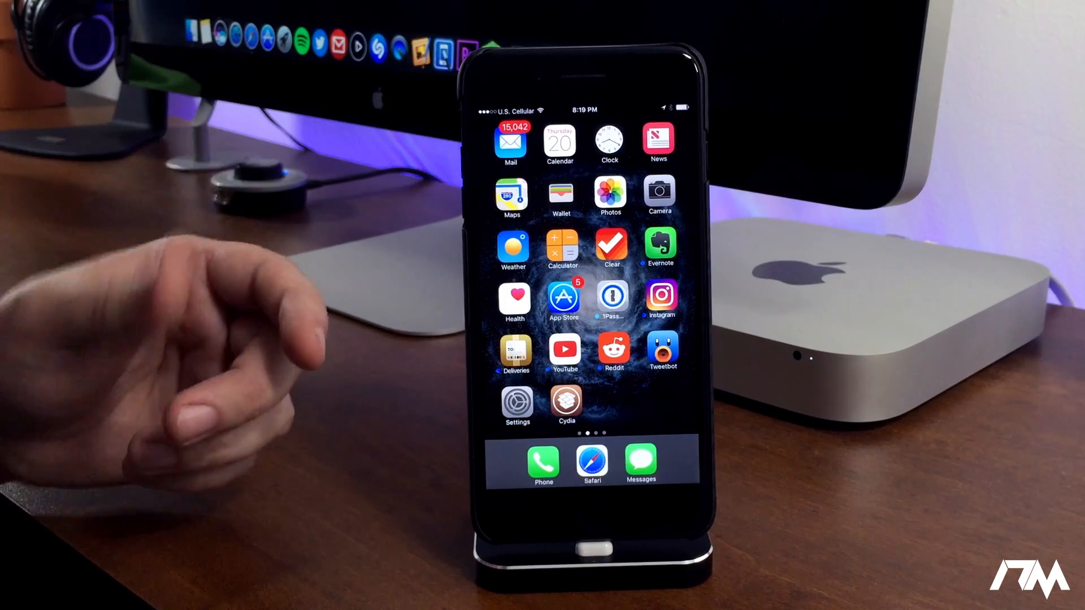
mouse_move(208, 346)
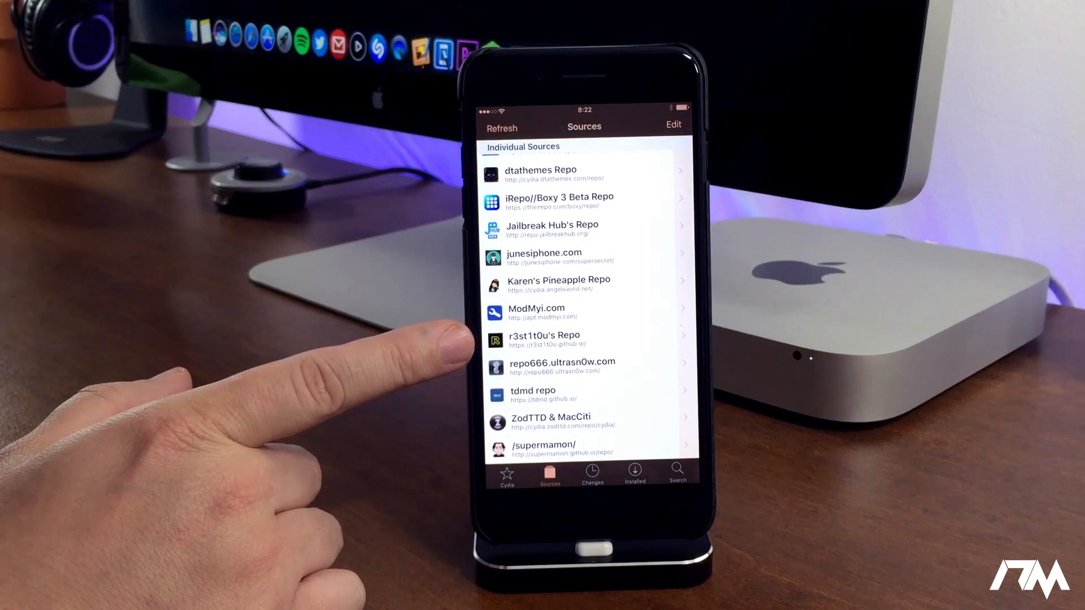
mouse_move(414, 346)
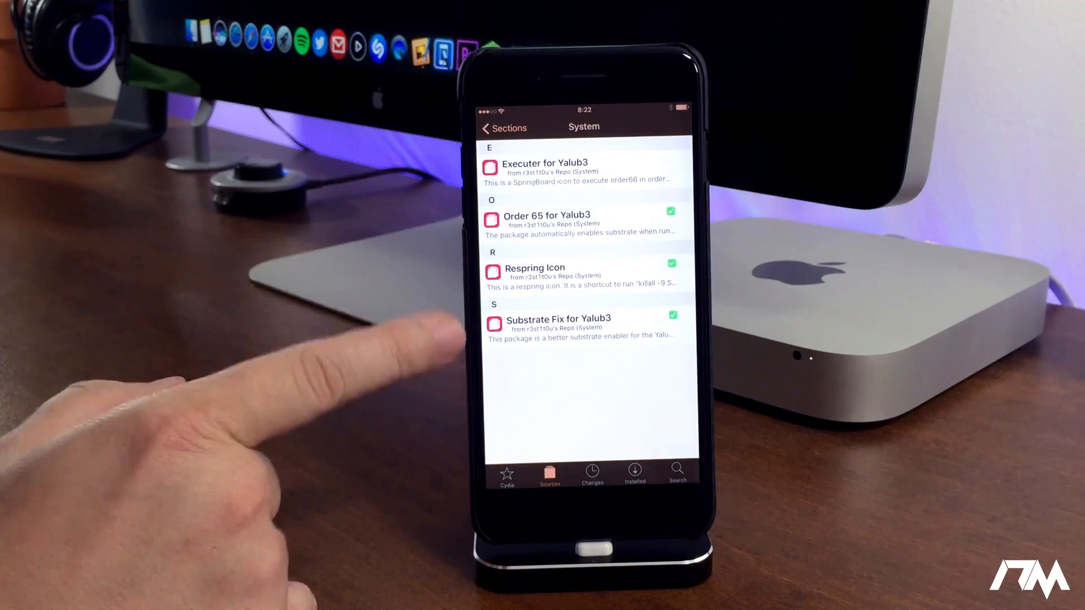
mouse_move(415, 208)
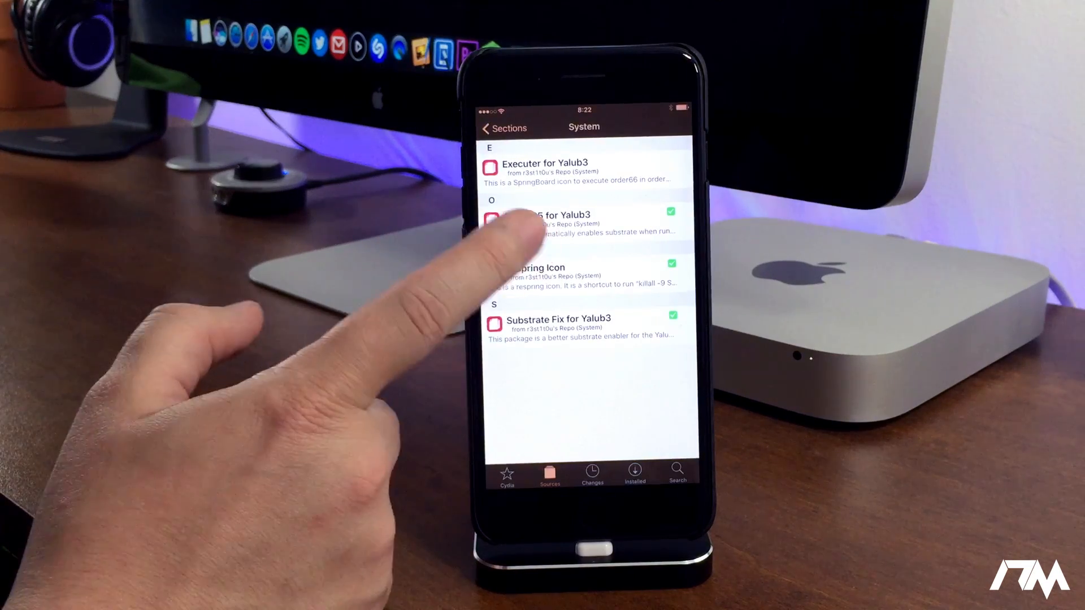
Review the installed Order 65 for Yalub3 details and return to the System list.
click(574, 221)
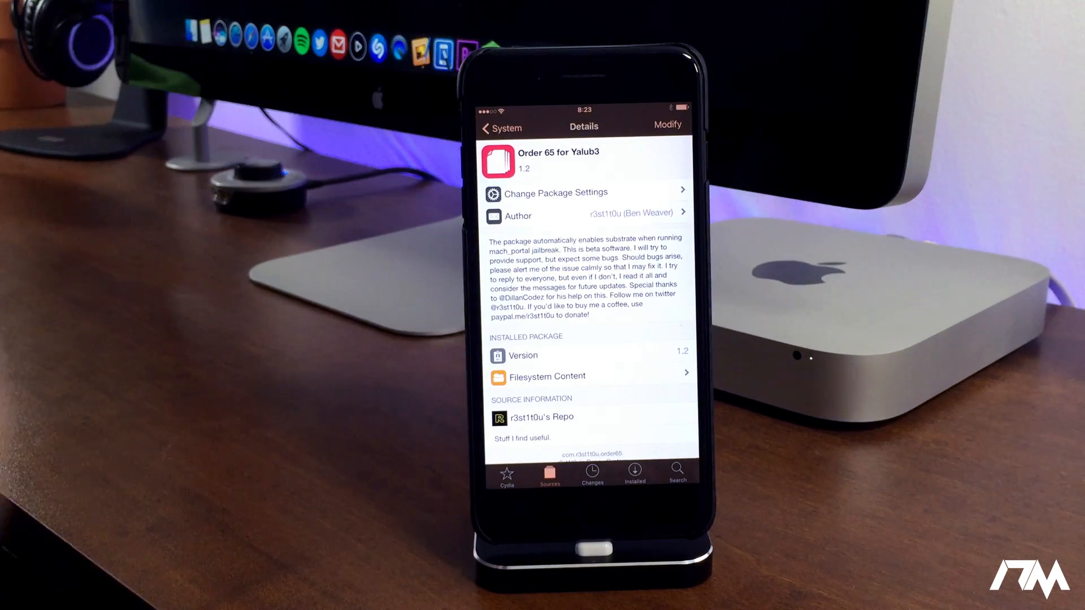
click(502, 128)
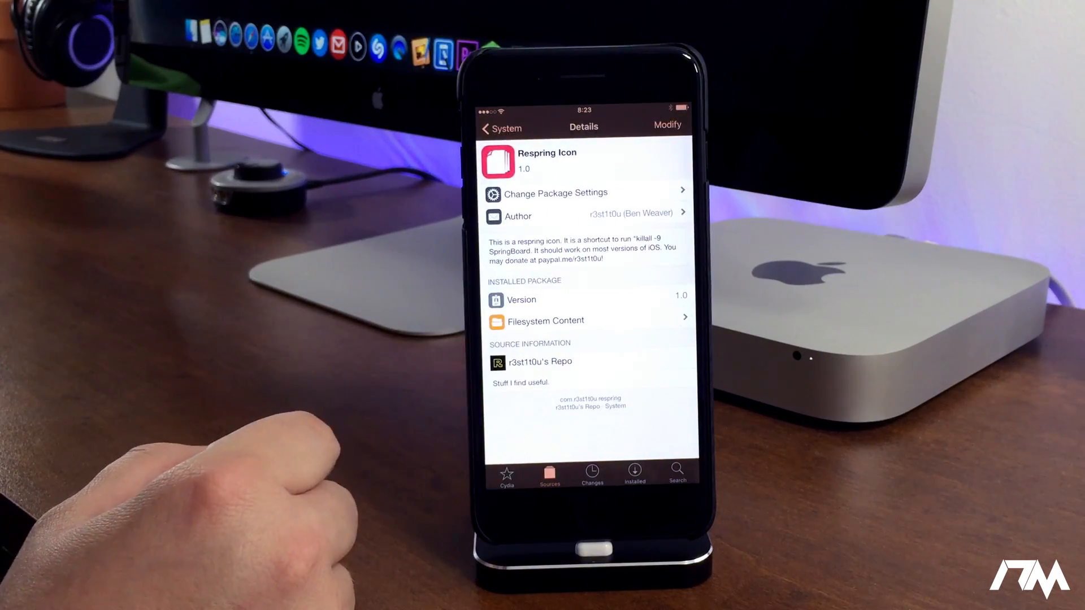
Review Substrate Fix for Yalub3 version 2.5 details and return to the System list.
click(499, 128)
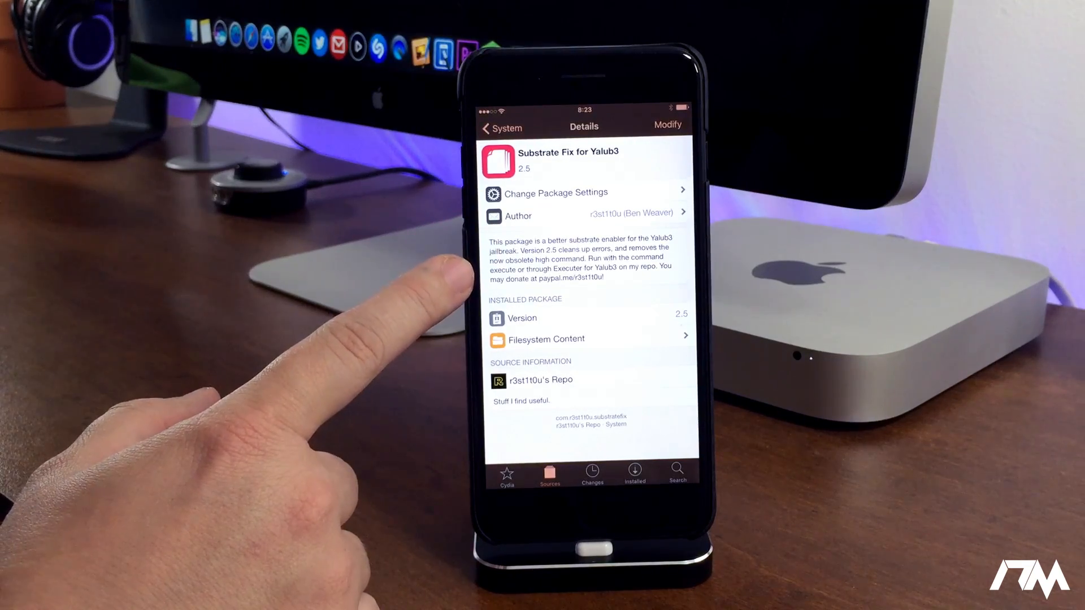
click(501, 127)
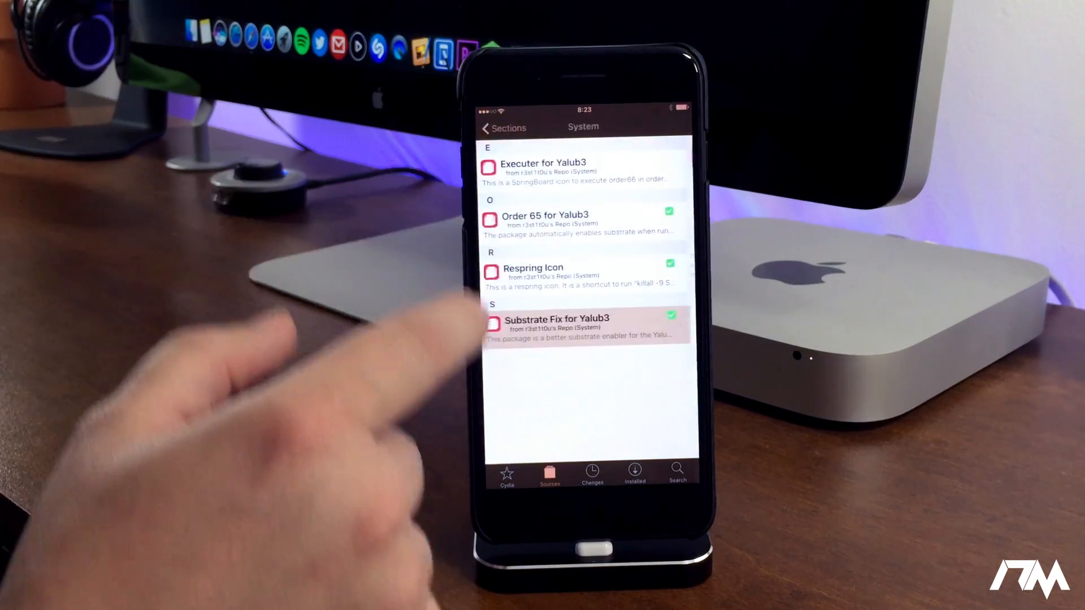